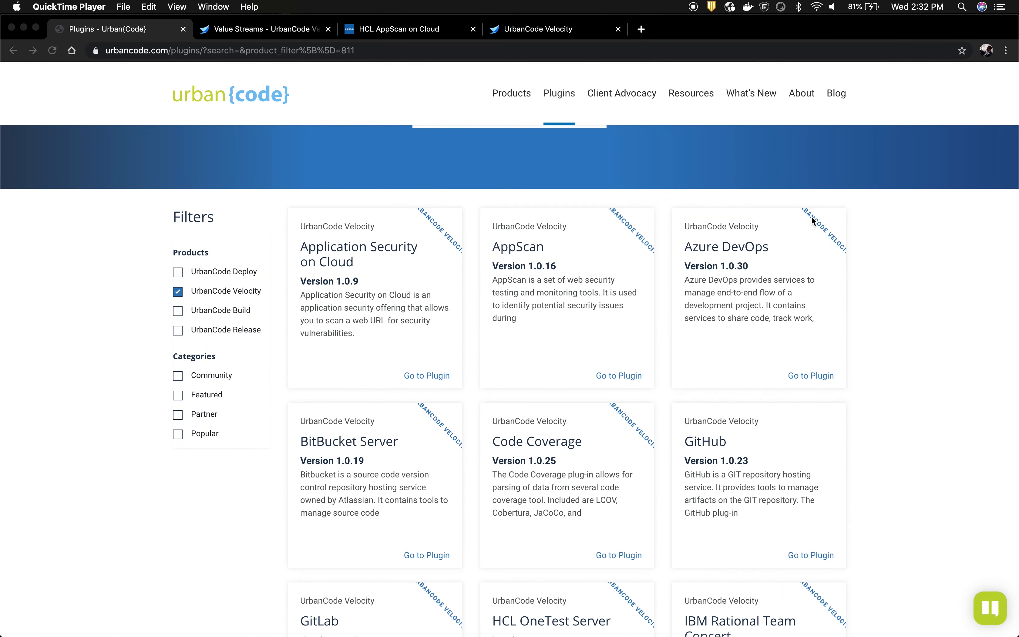
mouse_move(273, 33)
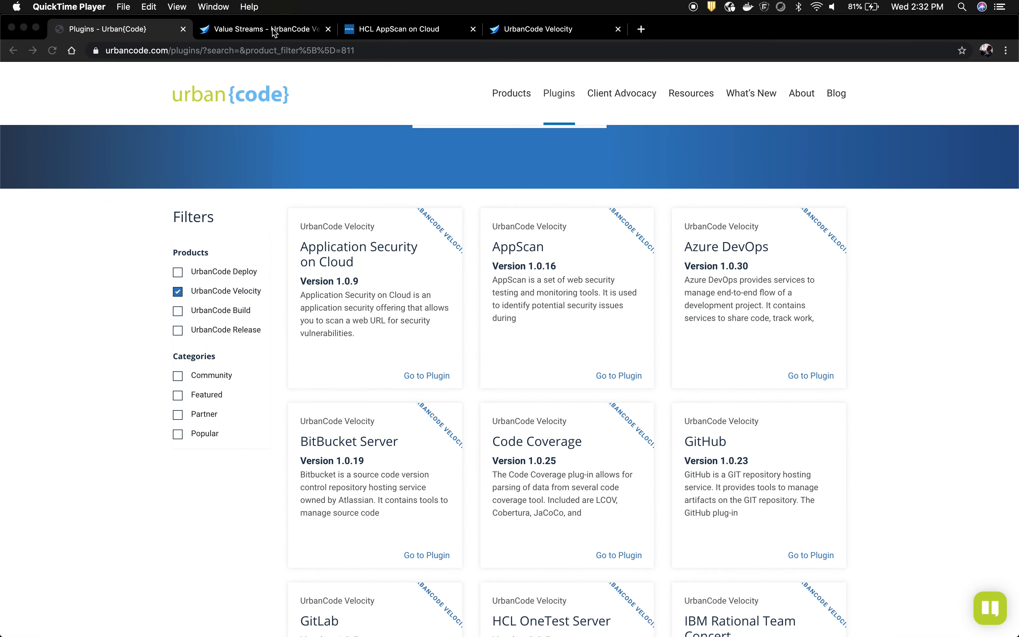
Deploy AppScan 1.0.257 and JKE-Banking 8.0.6631 to DEV from the ASoC Applications pipeline and follow the plan link
left_click(260, 29)
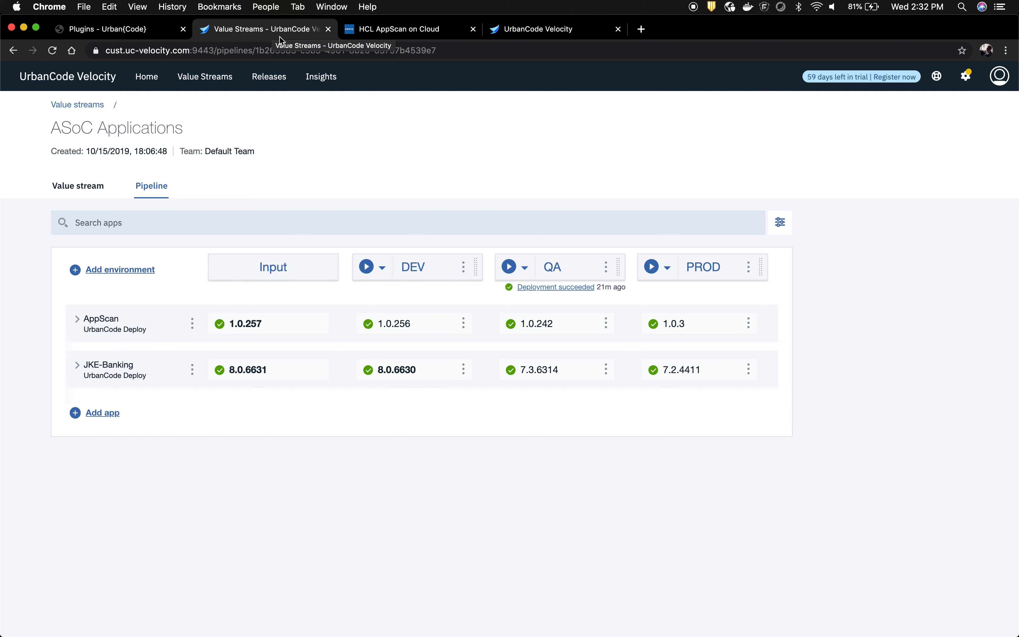
left_click(366, 266)
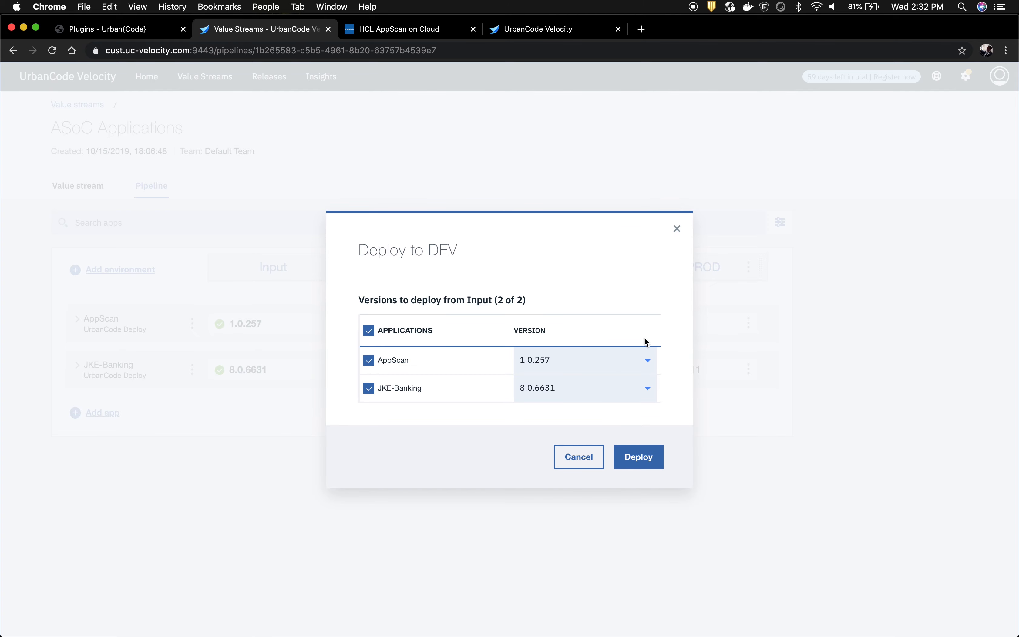
left_click(638, 456)
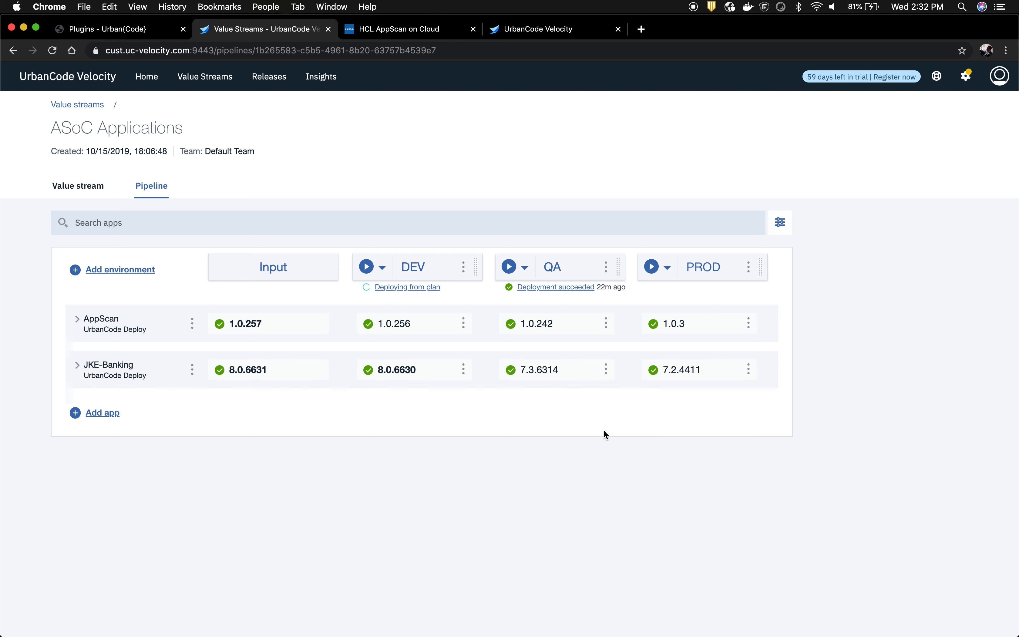
left_click(406, 286)
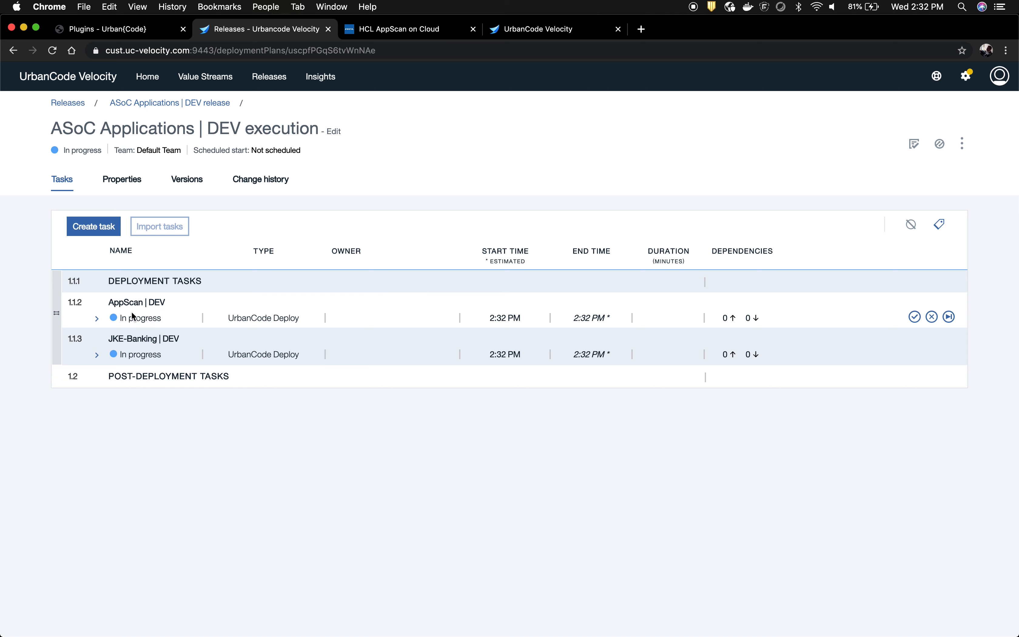
Expand the AppScan DEV task and jump to its process request in UrbanCode Deploy
left_click(97, 318)
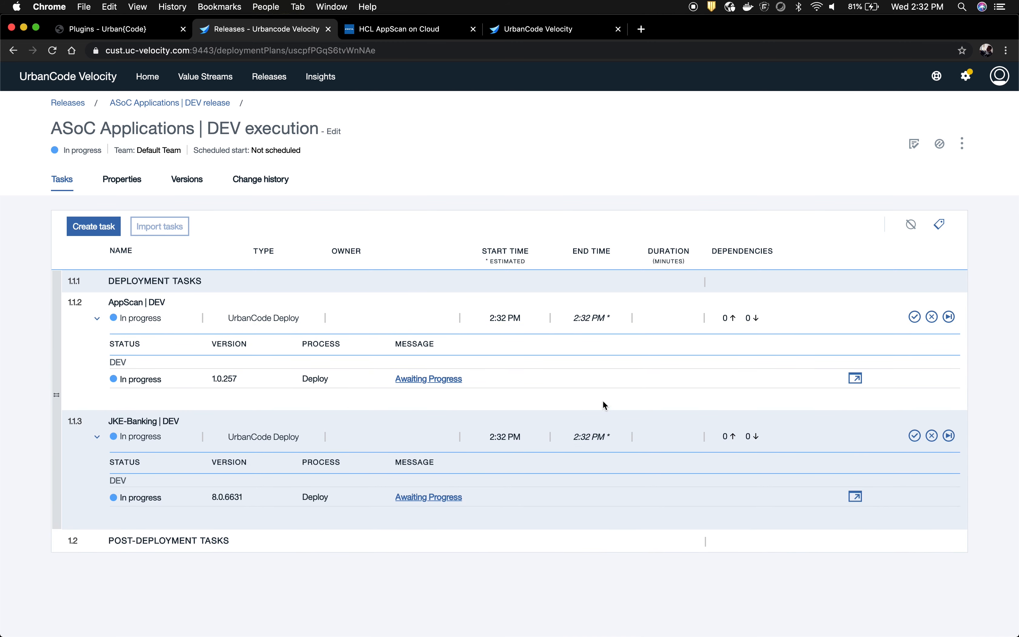
left_click(855, 378)
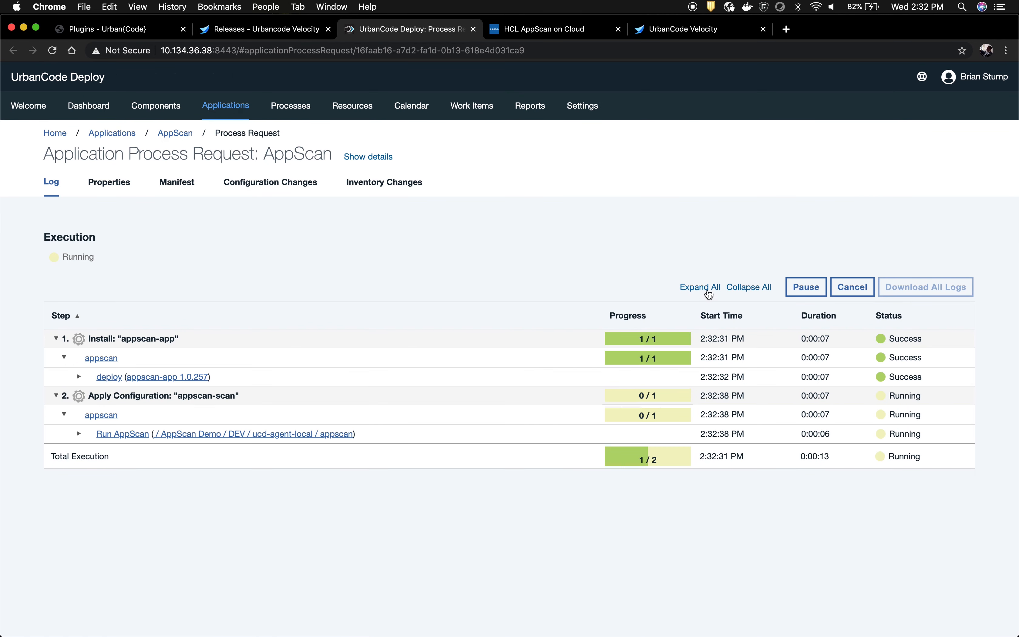
Expand the Run AppScan step to show its static, dynamic, join and publish substeps
left_click(79, 434)
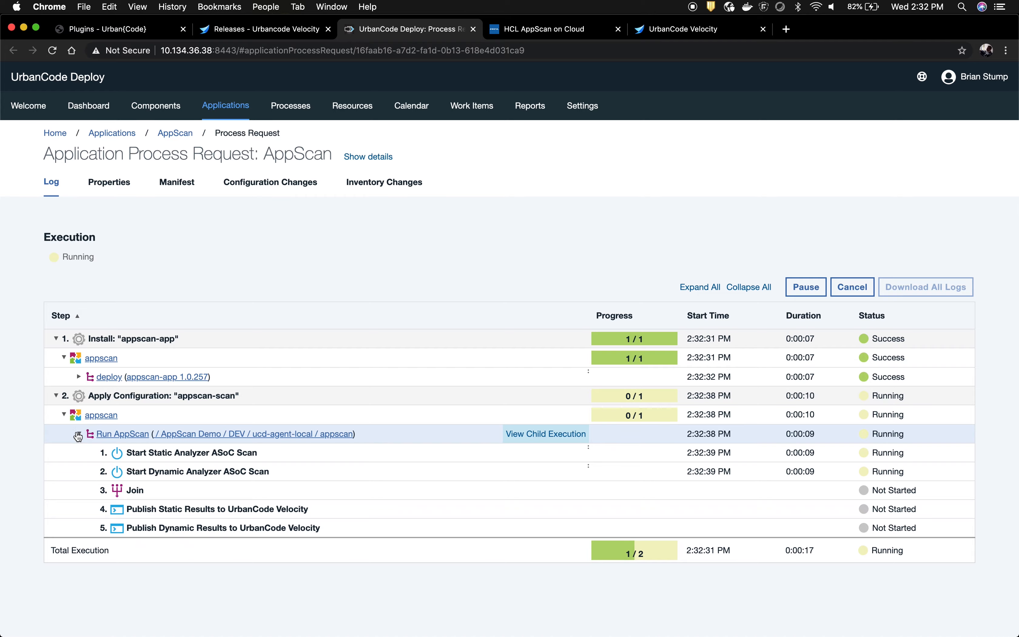
mouse_move(411, 479)
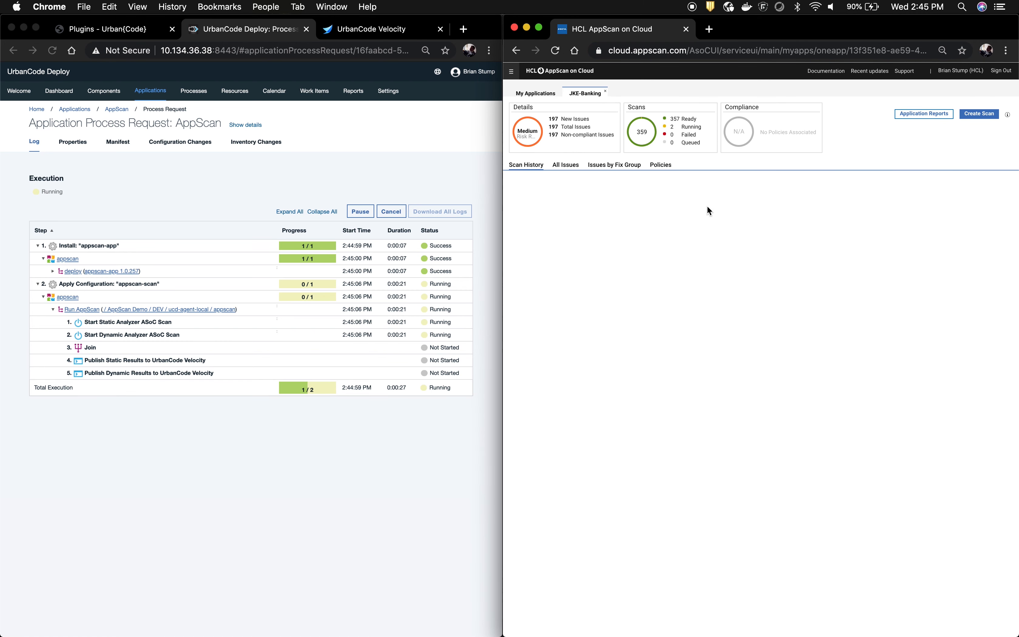
Load JKE-Banking's scan history, then zoom the ASoC - Dynamic Analysis chart in Velocity Insights
left_click(525, 165)
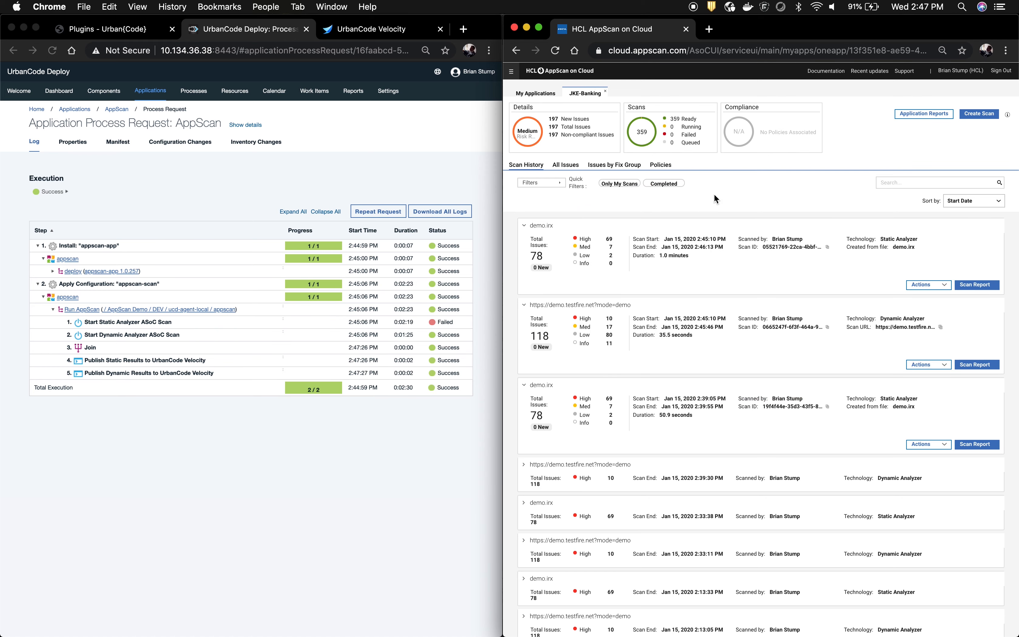
mouse_move(341, 318)
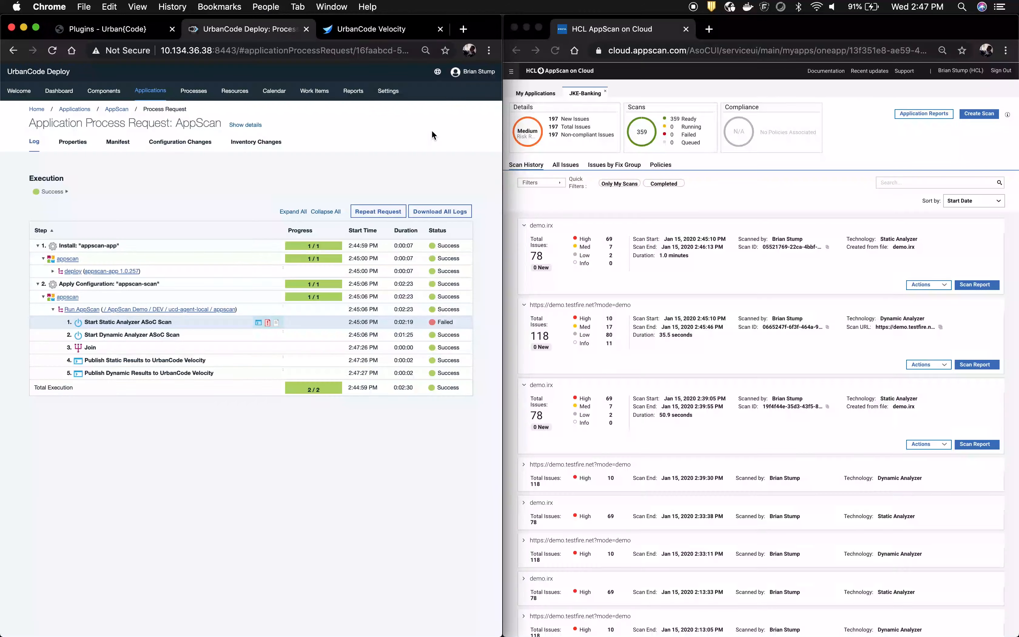
mouse_move(482, 374)
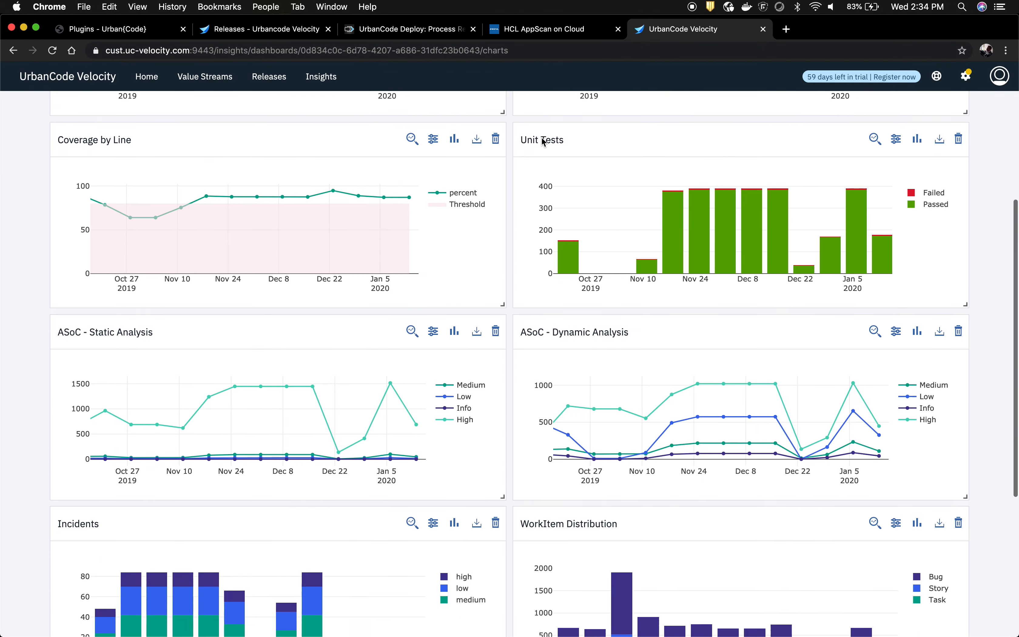
scroll("down", 3)
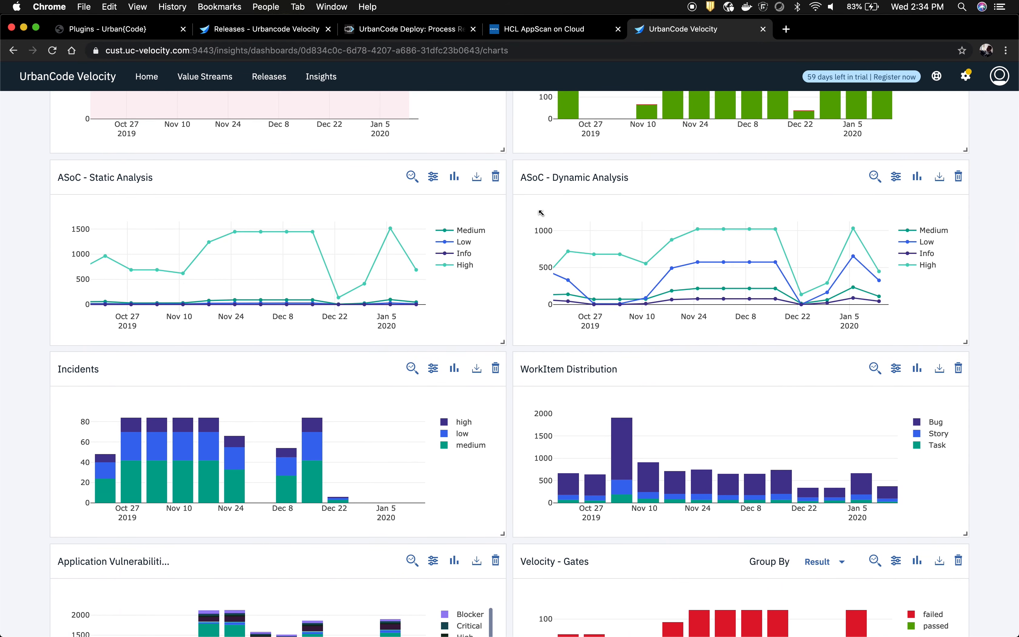
mouse_move(875, 175)
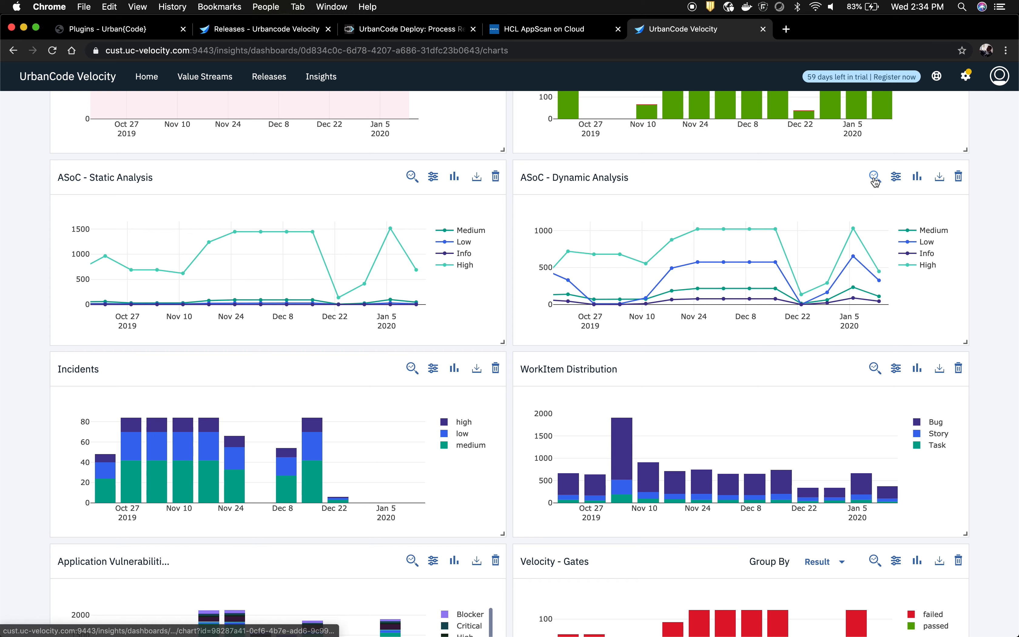
left_click(875, 176)
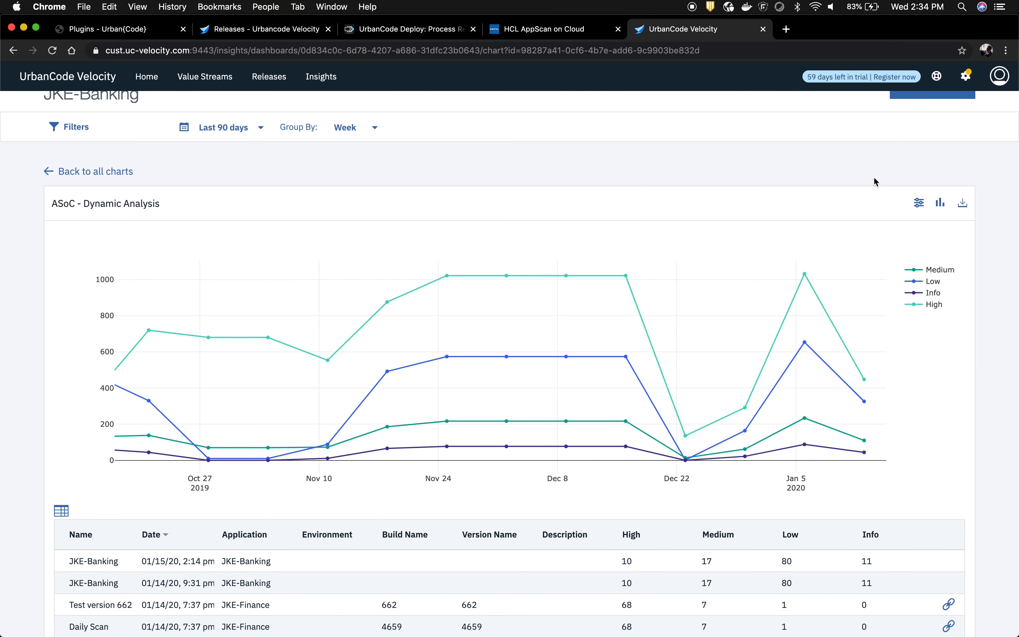